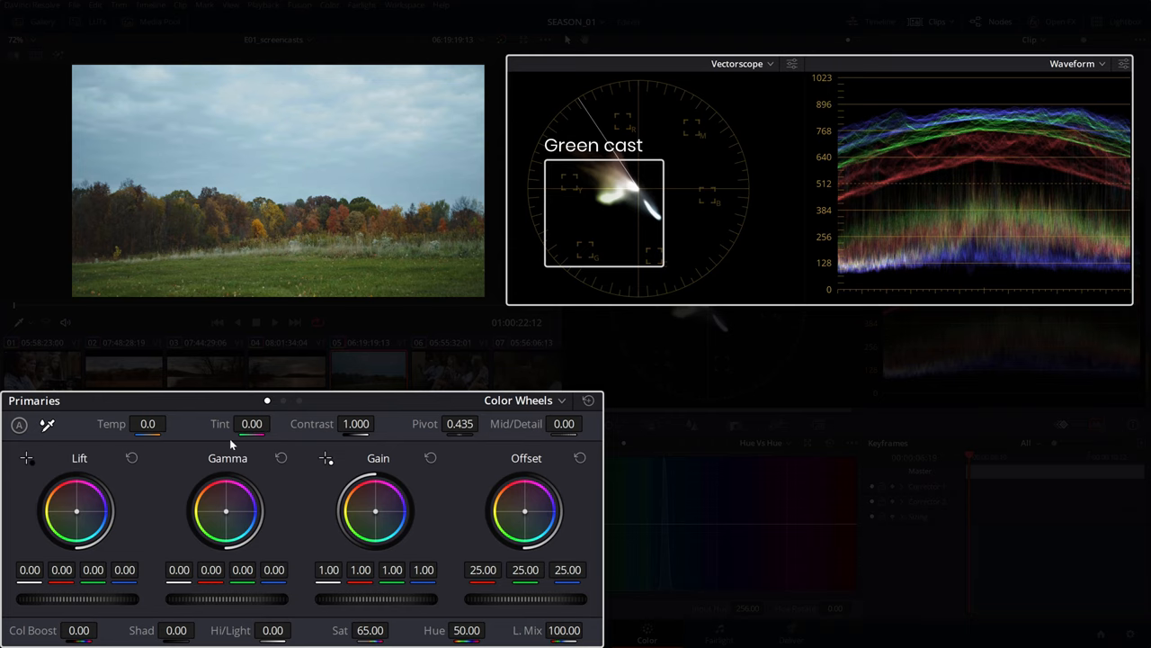
# Switch the Color page palette from Camera Raw to the Primaries color wheels for the selfie clip.
pyautogui.moveTo(252, 435); pyautogui.dragTo(274, 434)
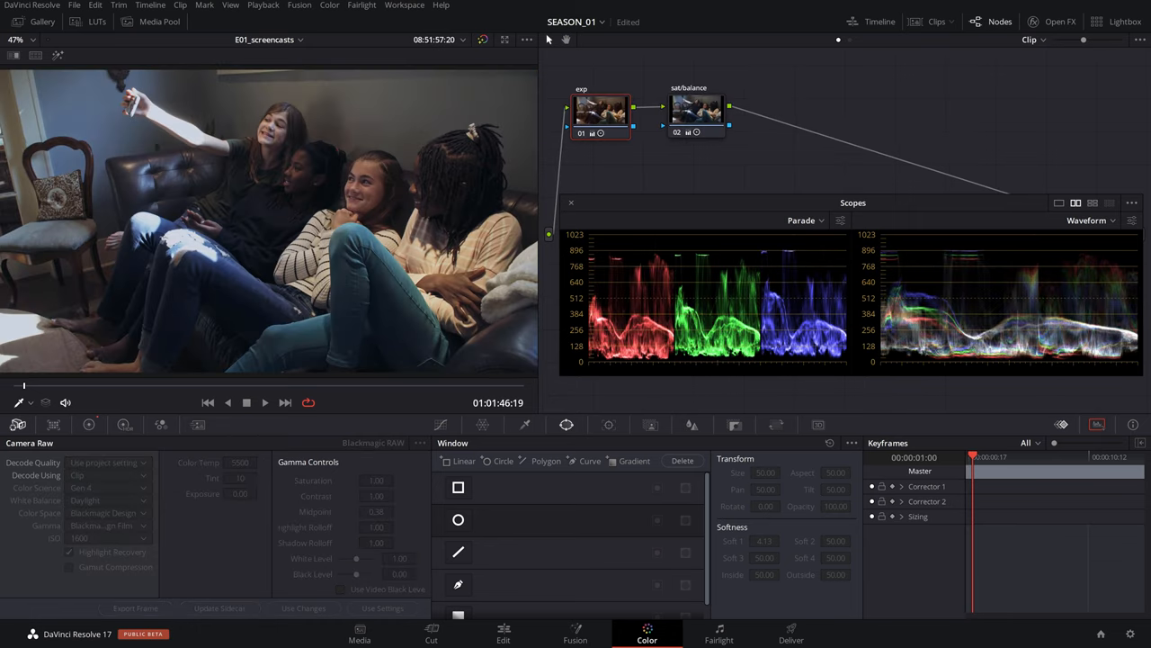
pyautogui.click(88, 424)
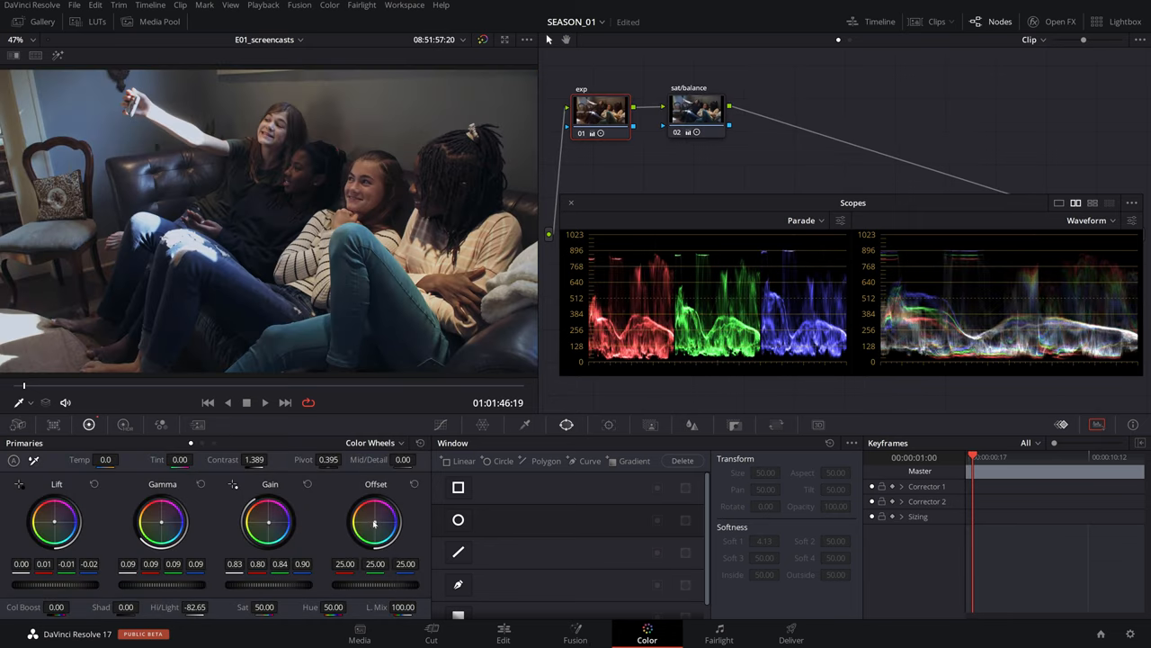